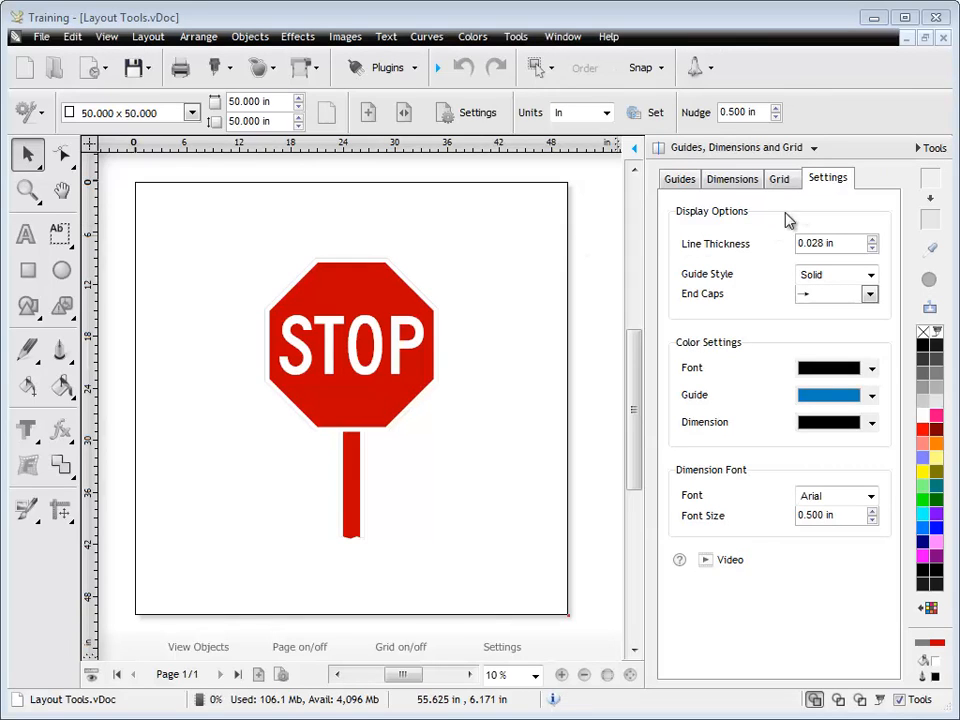
mouse_move(722, 160)
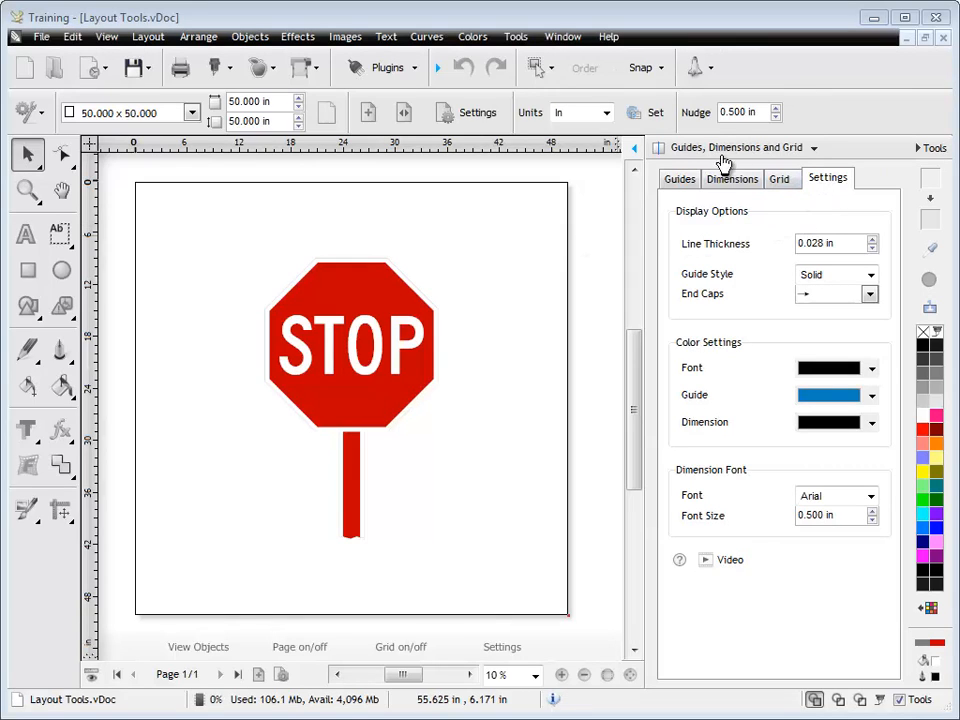
mouse_move(758, 162)
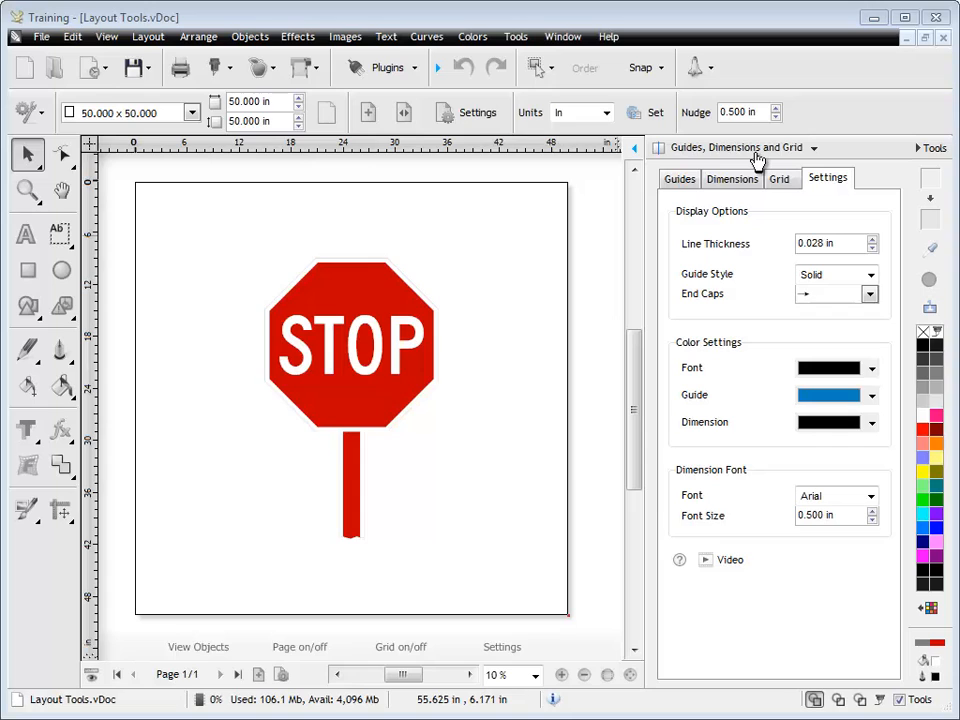
mouse_move(742, 228)
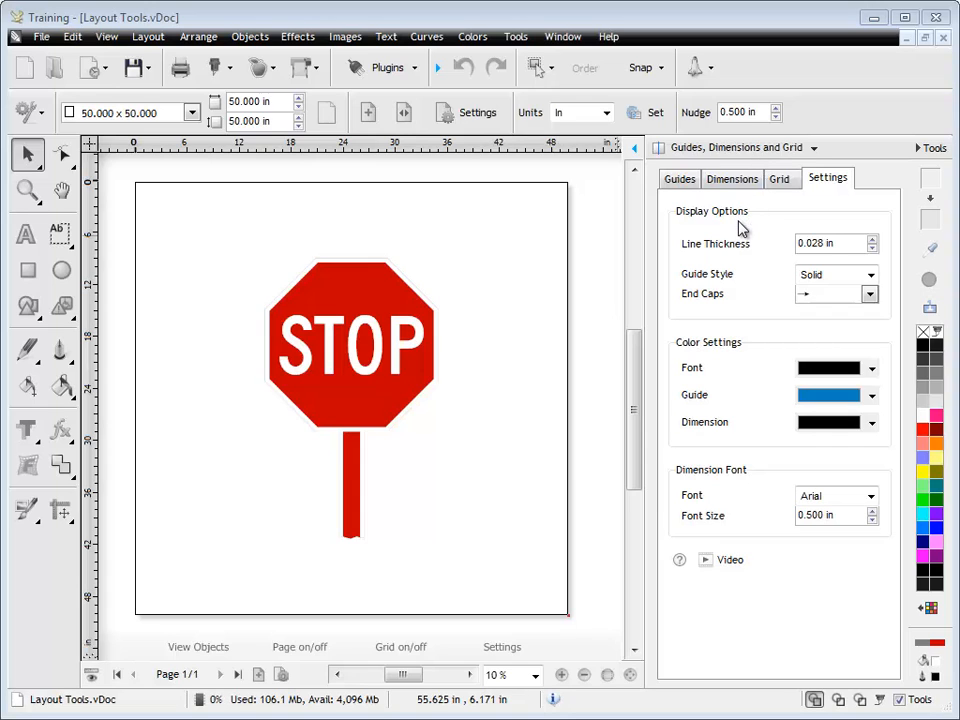
Turn on display of the page guides over the STOP sign
left_click(680, 178)
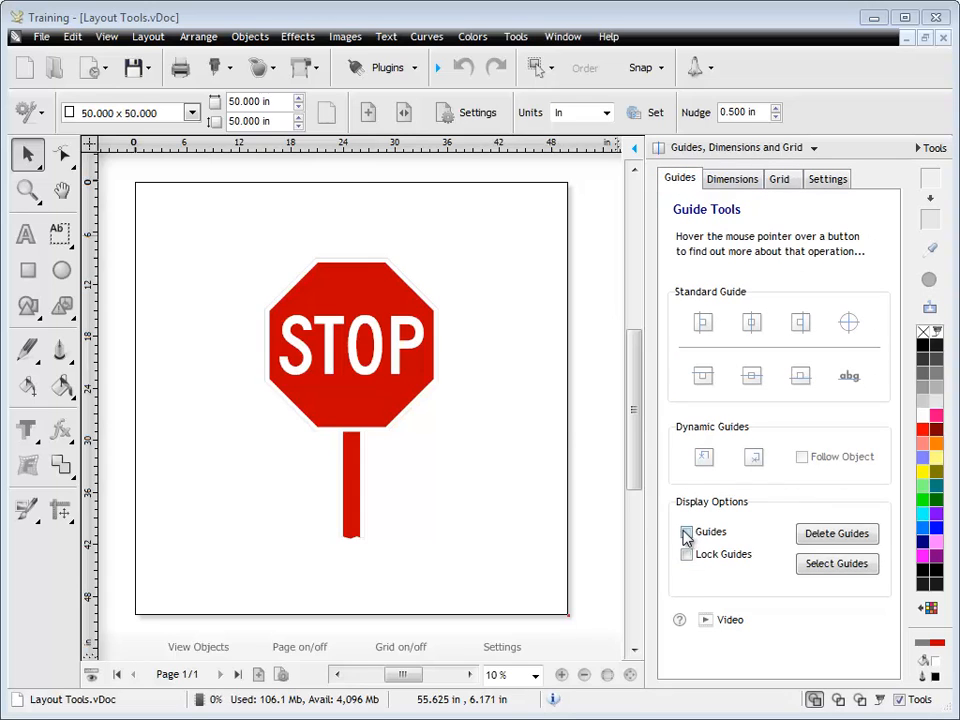
left_click(828, 178)
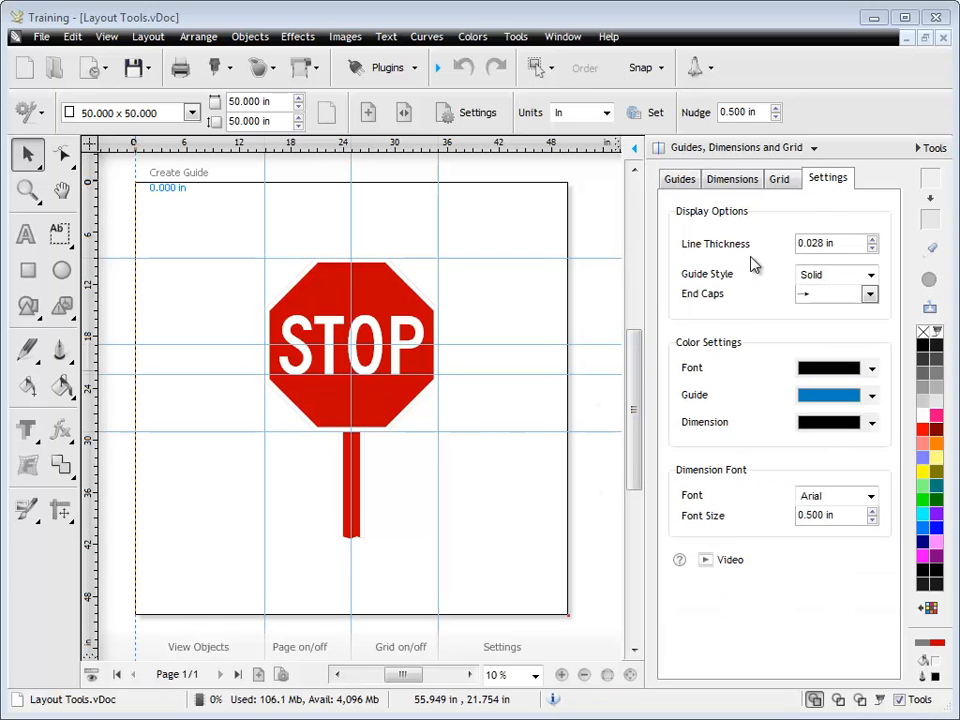
mouse_move(680, 310)
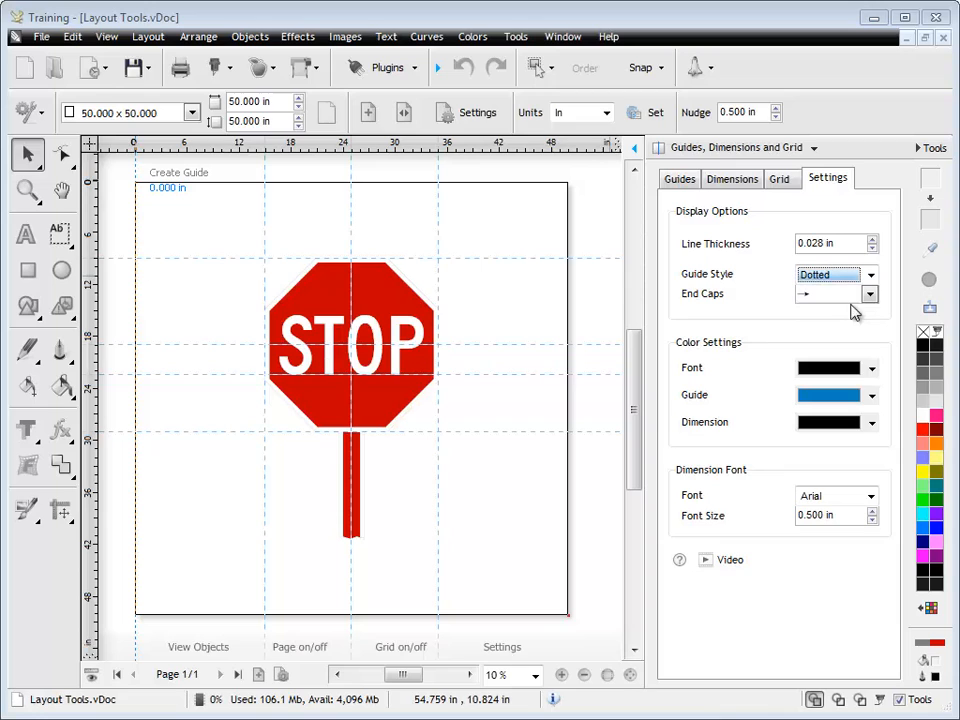
Set Guide Style to Dashed and Guide colour to red in Settings
left_click(868, 274)
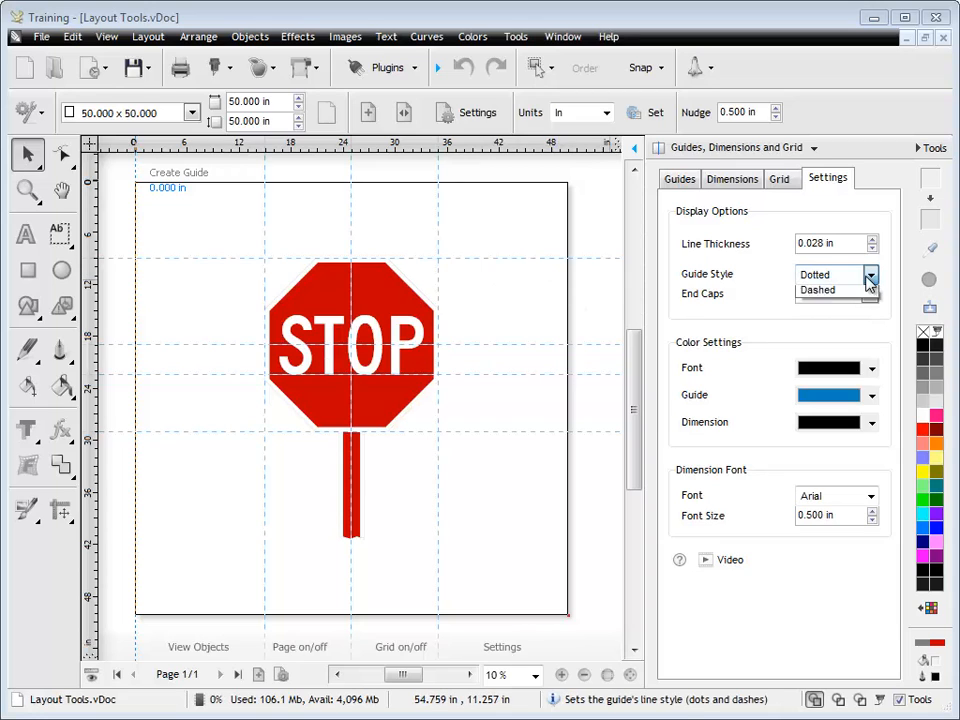
left_click(830, 290)
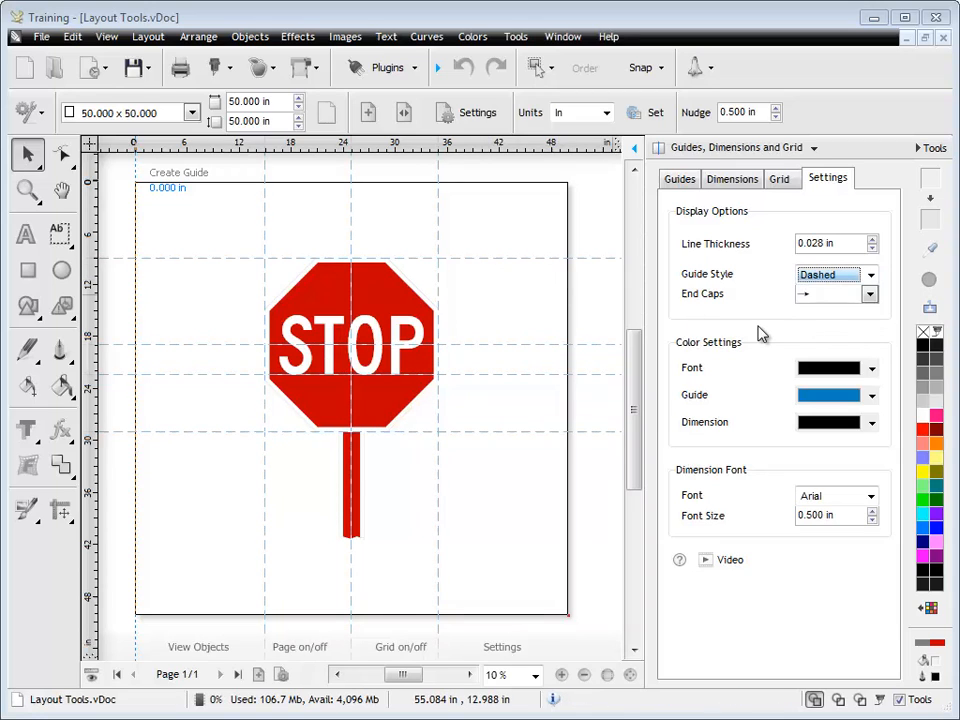
left_click(872, 394)
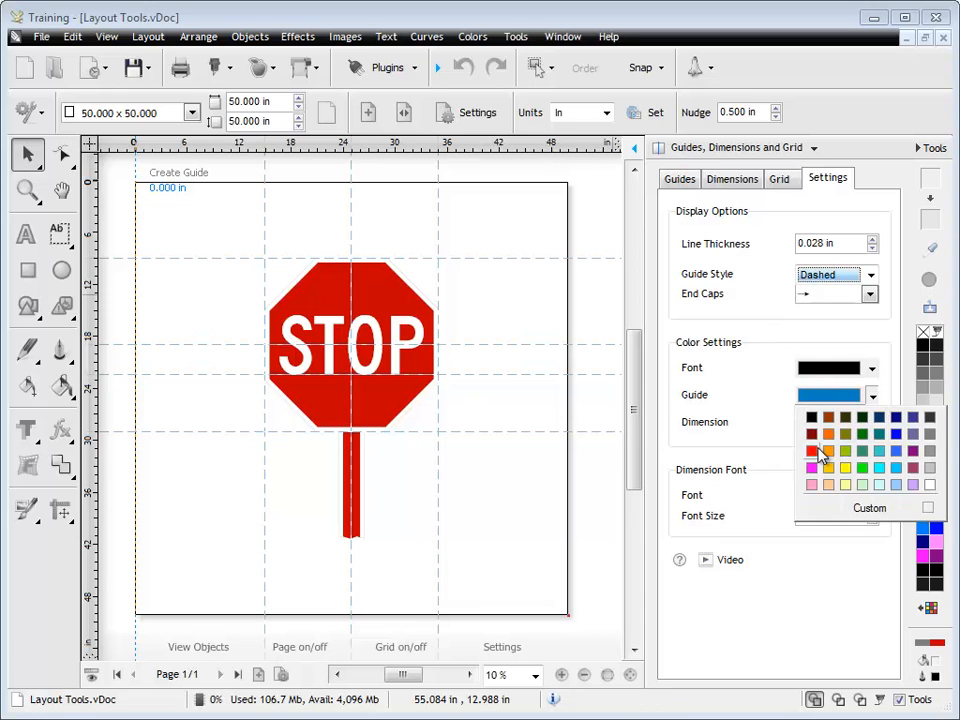
left_click(812, 452)
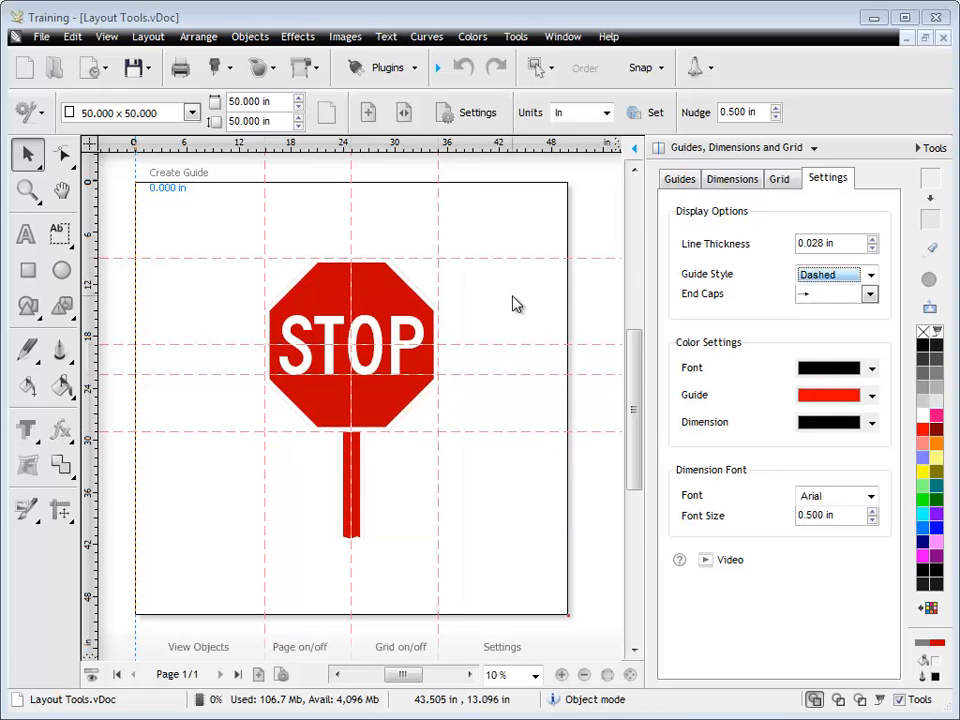
mouse_move(520, 308)
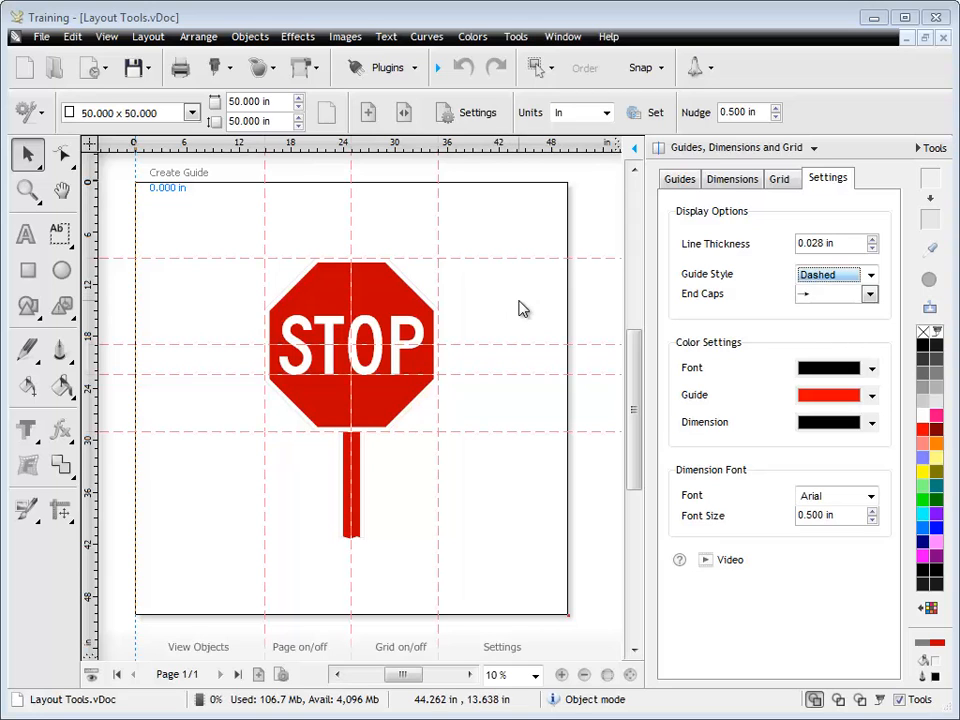
left_click(680, 178)
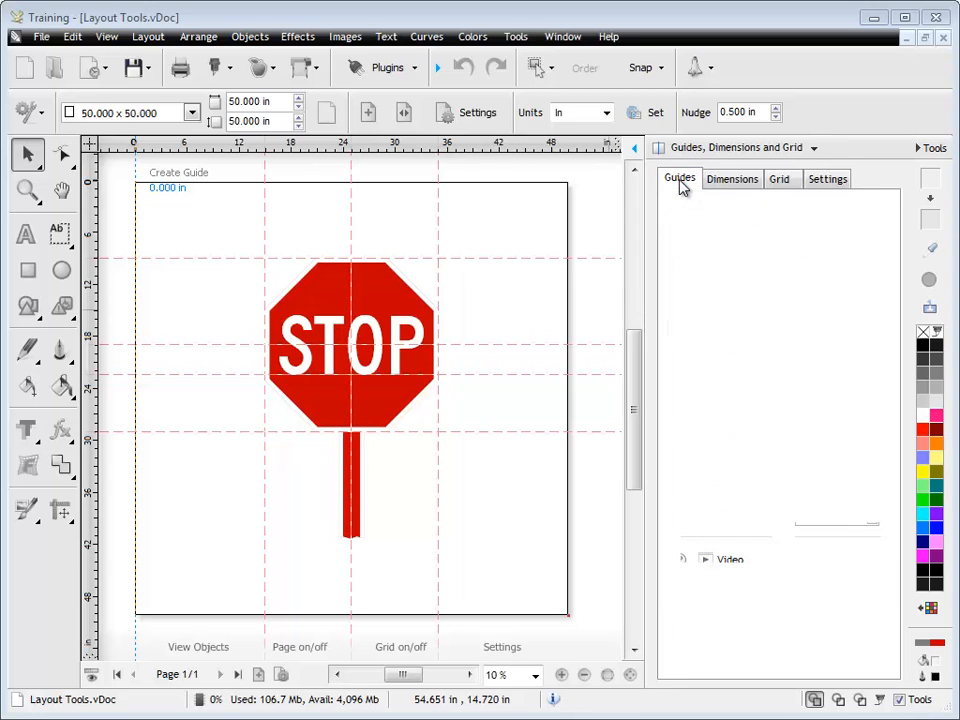
Hide the page guides and show the sign's dimension lines instead
left_click(732, 178)
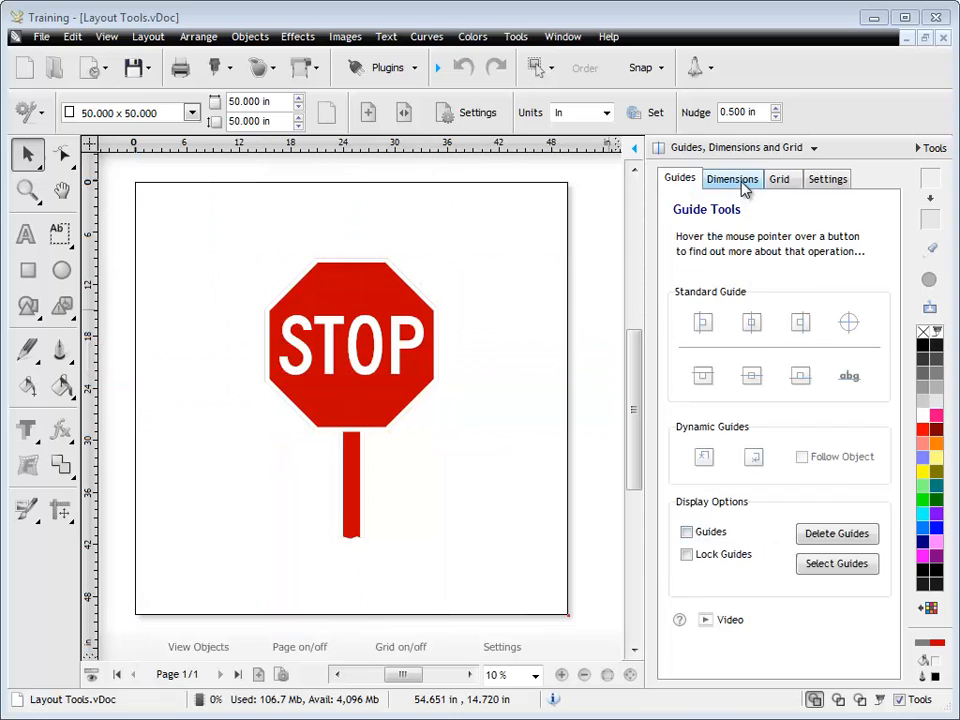
left_click(732, 178)
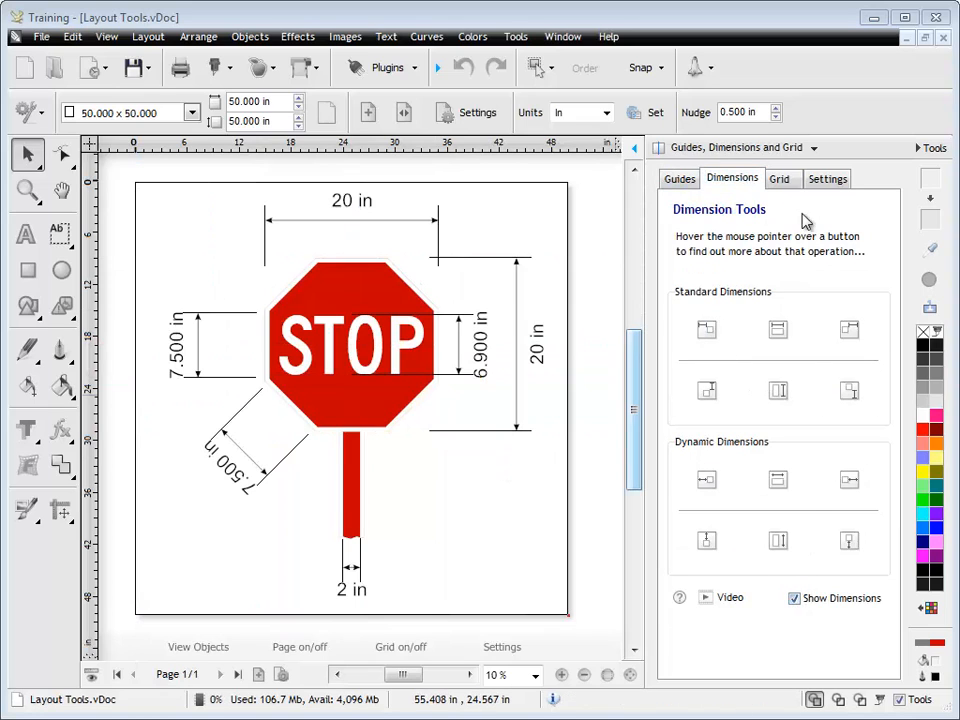
left_click(828, 178)
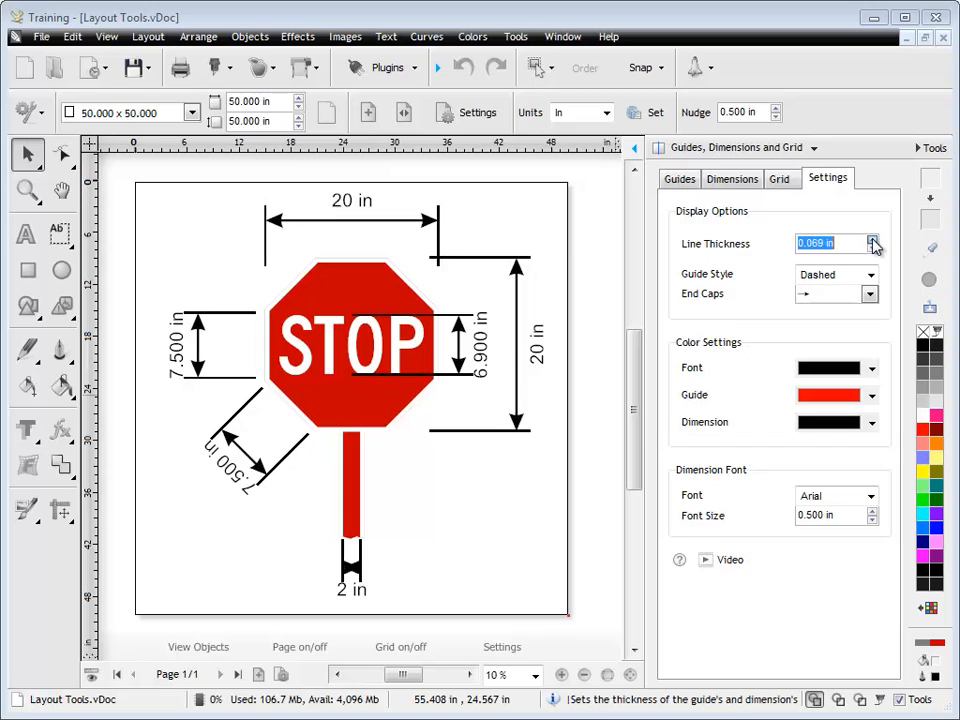
Make dimension lines thicker with arrowhead end caps and red measurement labels
left_click(872, 248)
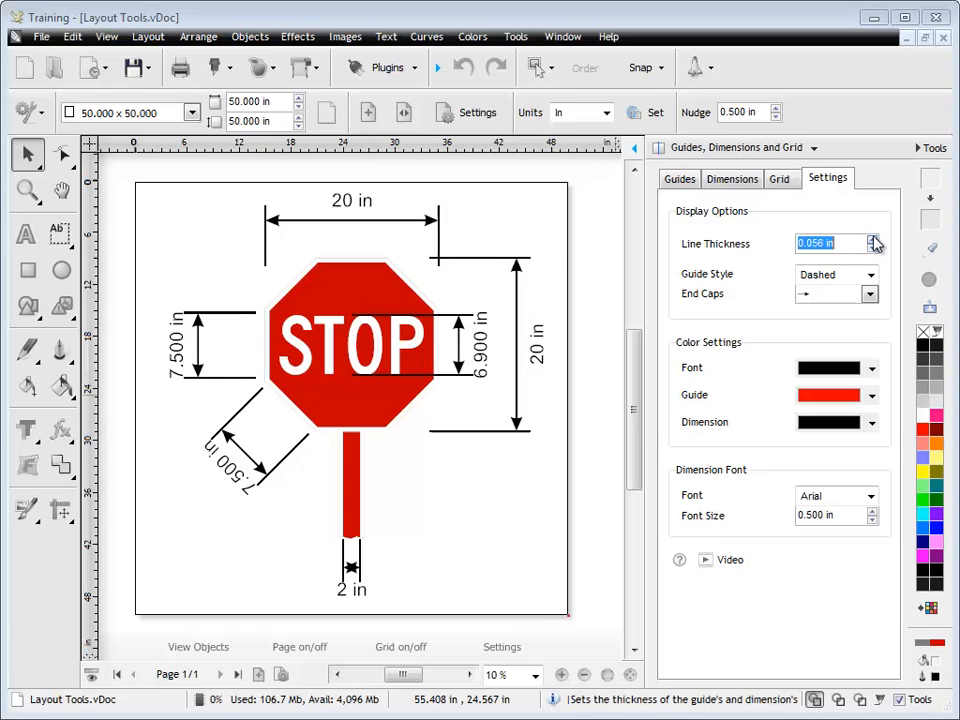
left_click(868, 292)
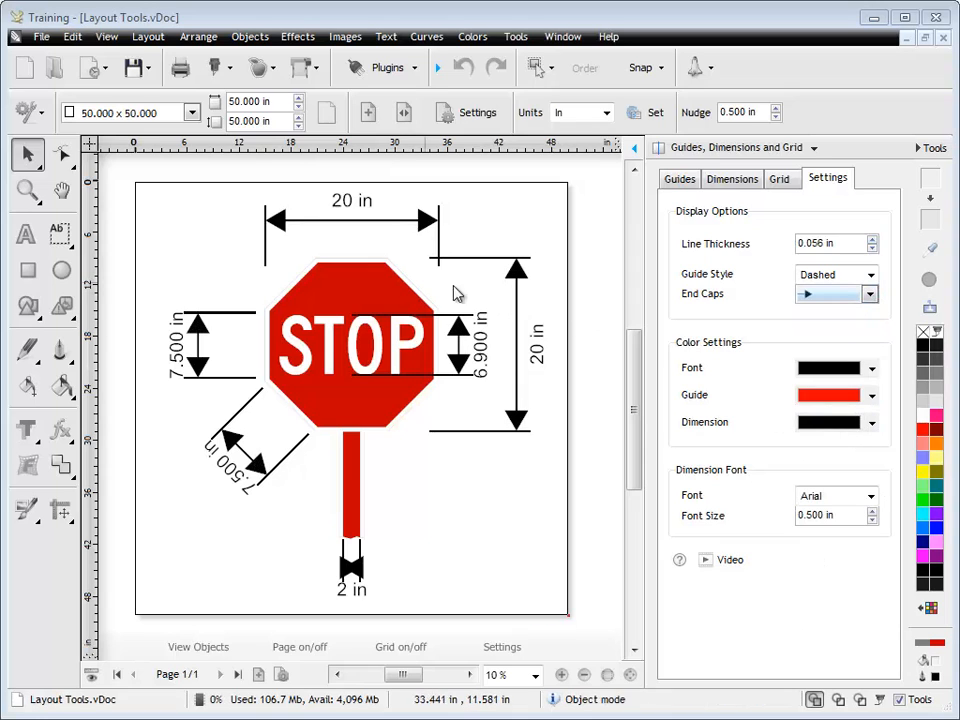
mouse_move(360, 204)
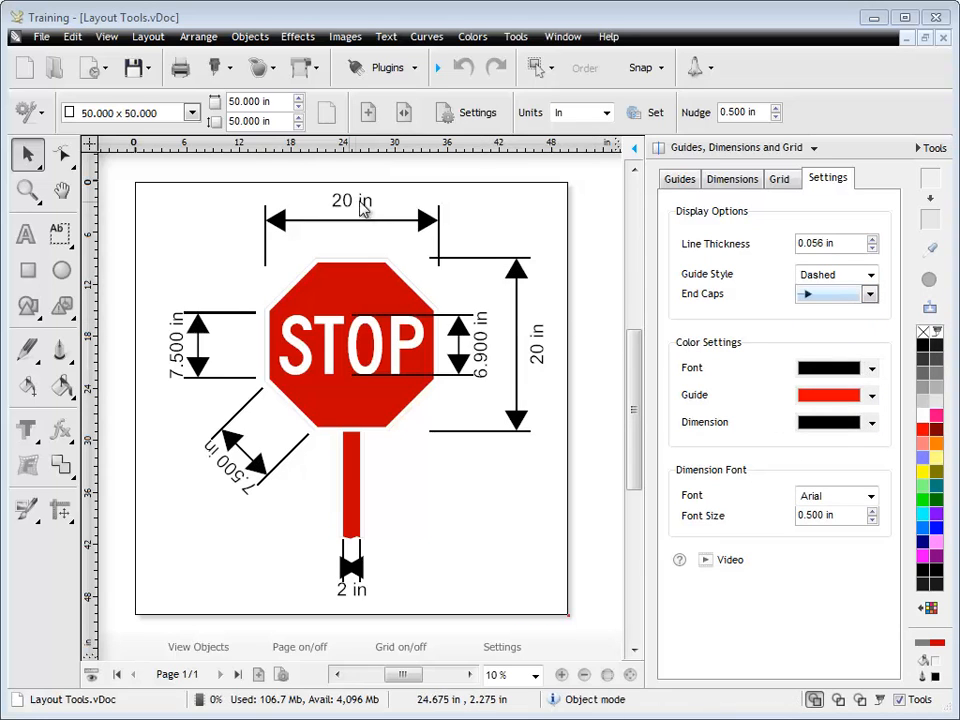
left_click(830, 368)
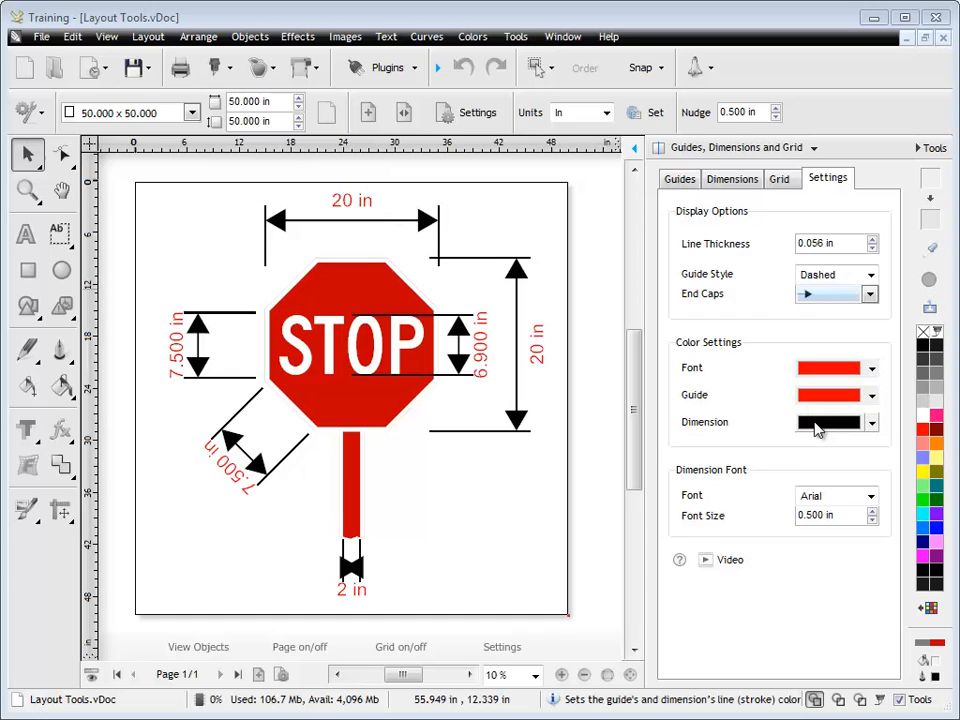
Set the Dimension colour to blue to match the blue labels
left_click(868, 420)
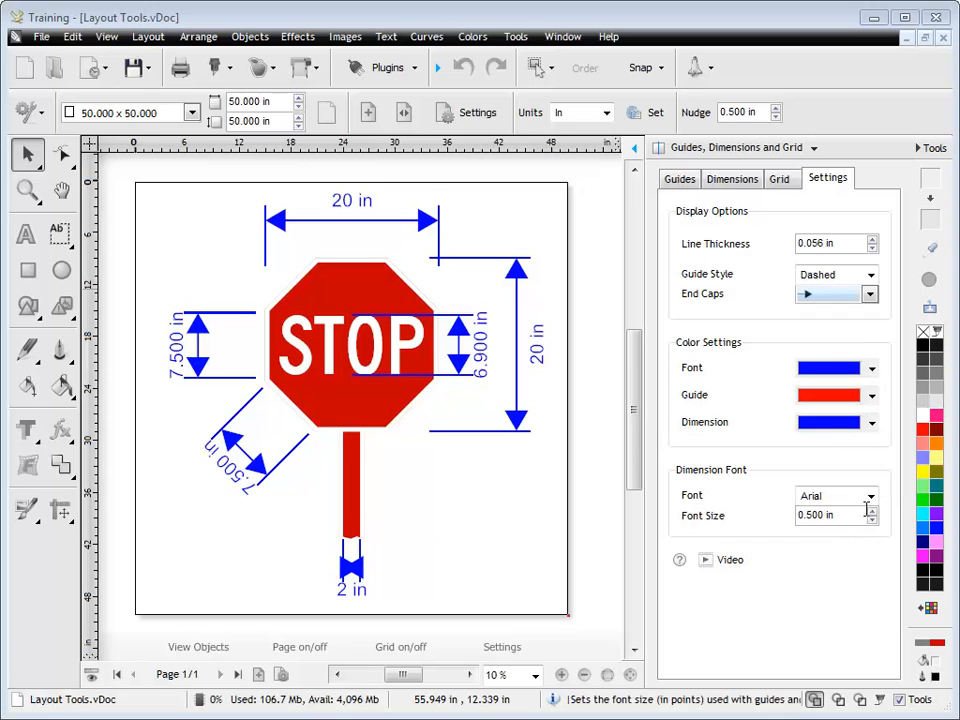
Set dimension labels to Tahoma and nudge Font Size up to 0.514 in
left_click(868, 496)
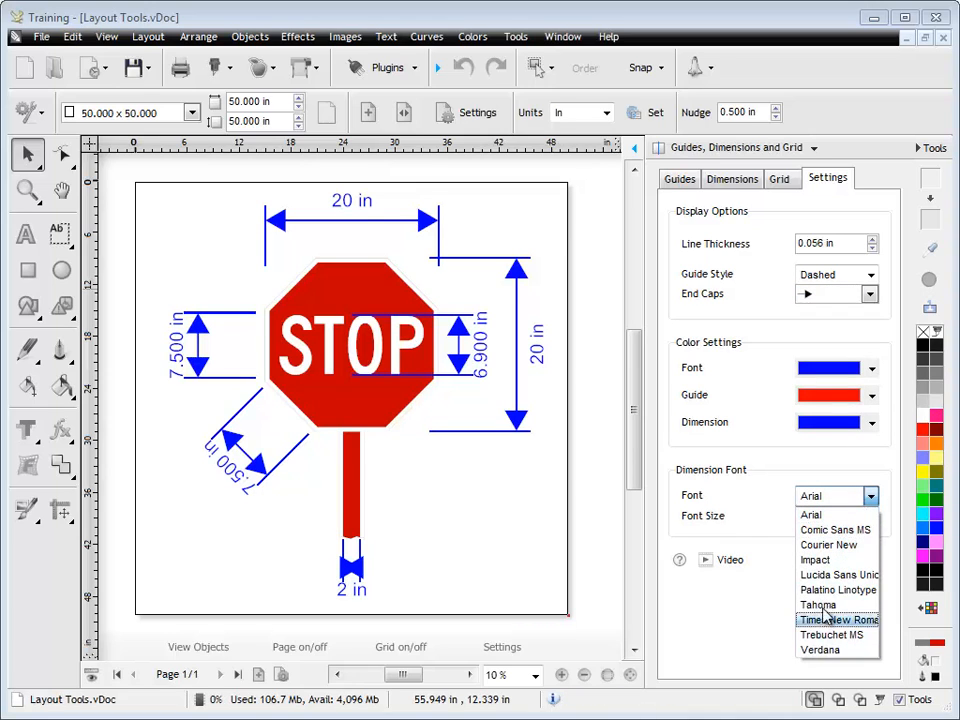
left_click(818, 604)
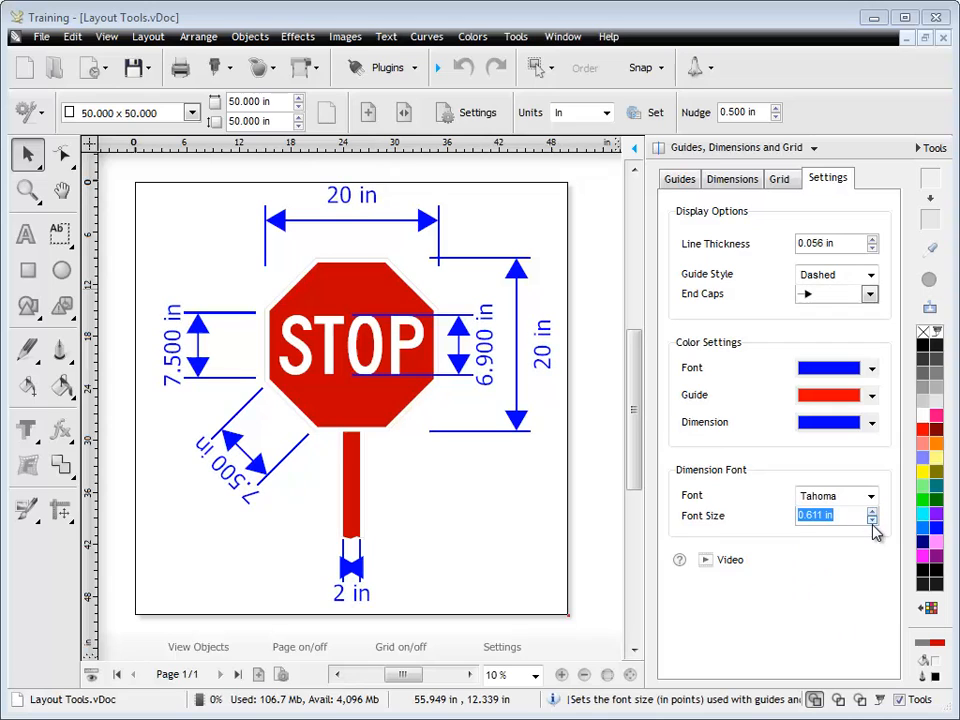
left_click(872, 520)
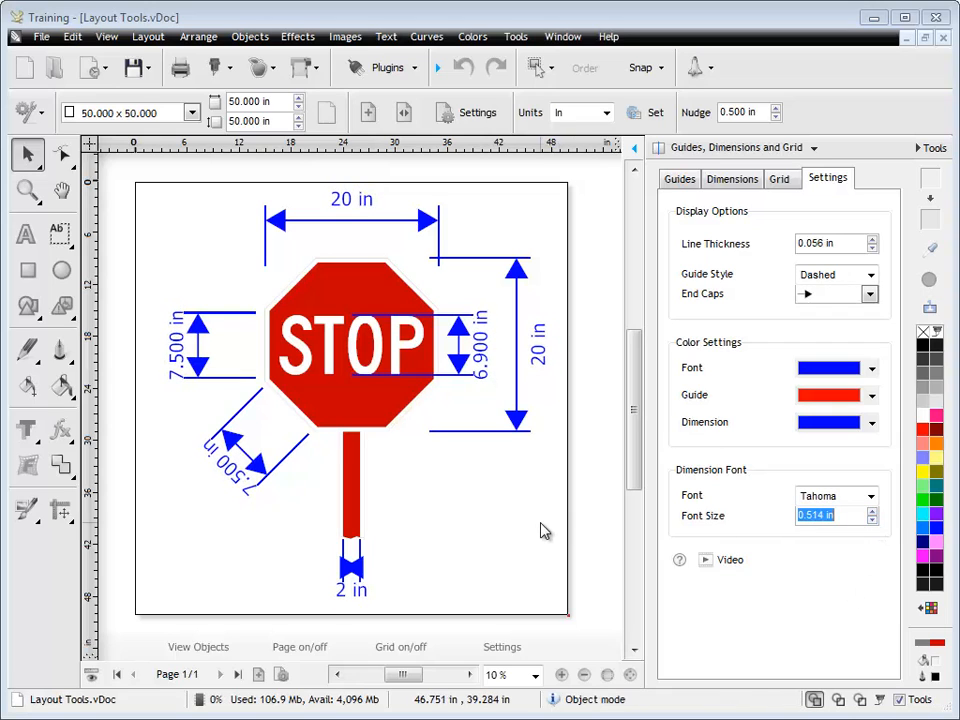
mouse_move(420, 518)
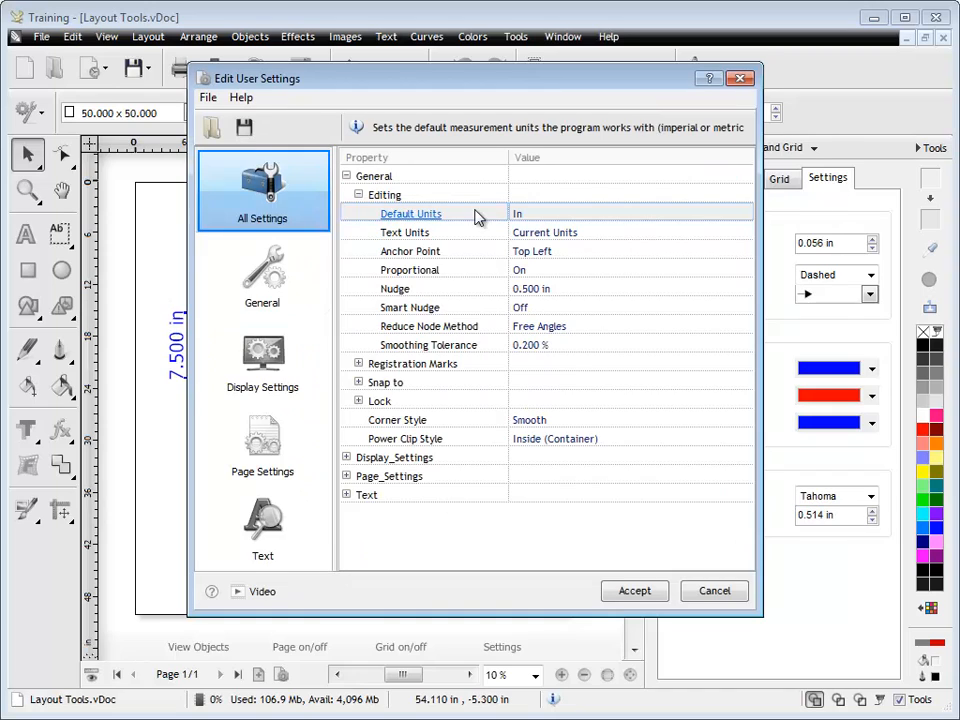
left_click(262, 360)
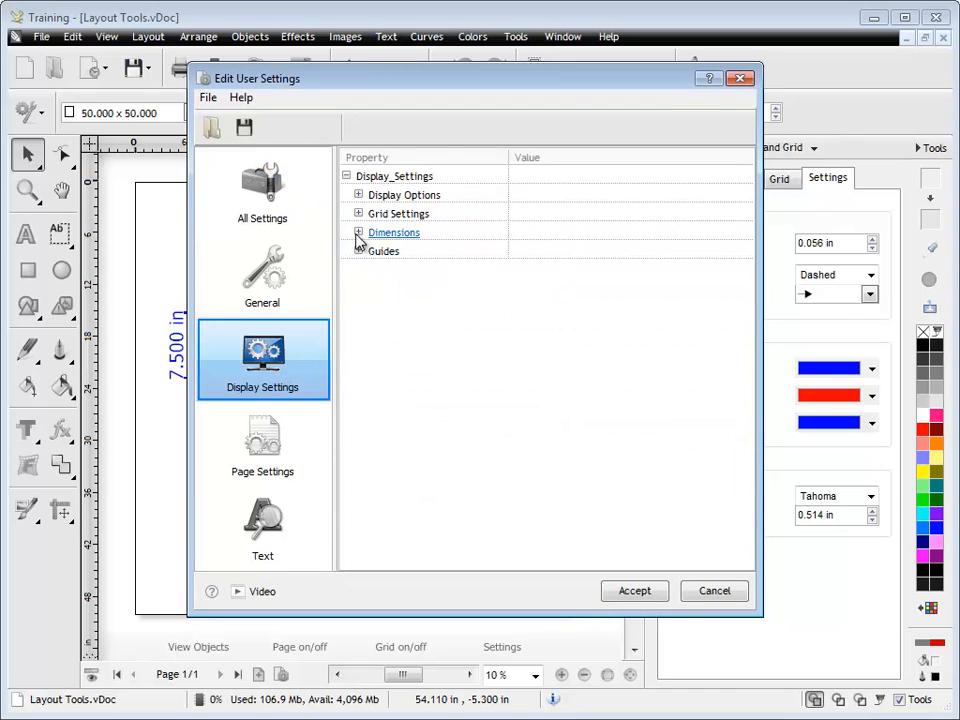
left_click(358, 232)
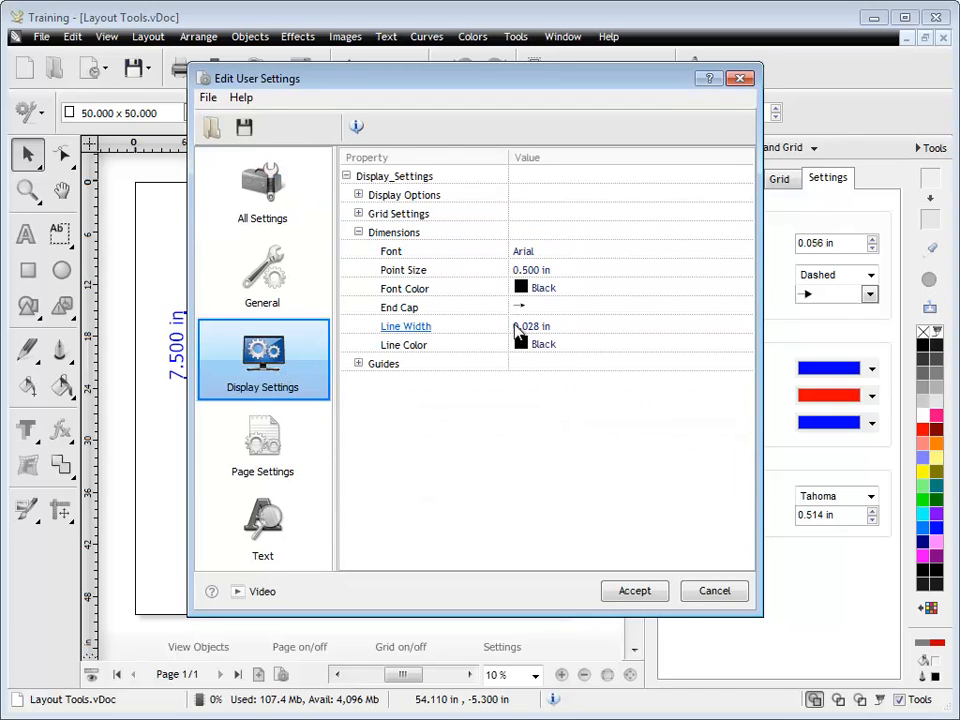
left_click(358, 364)
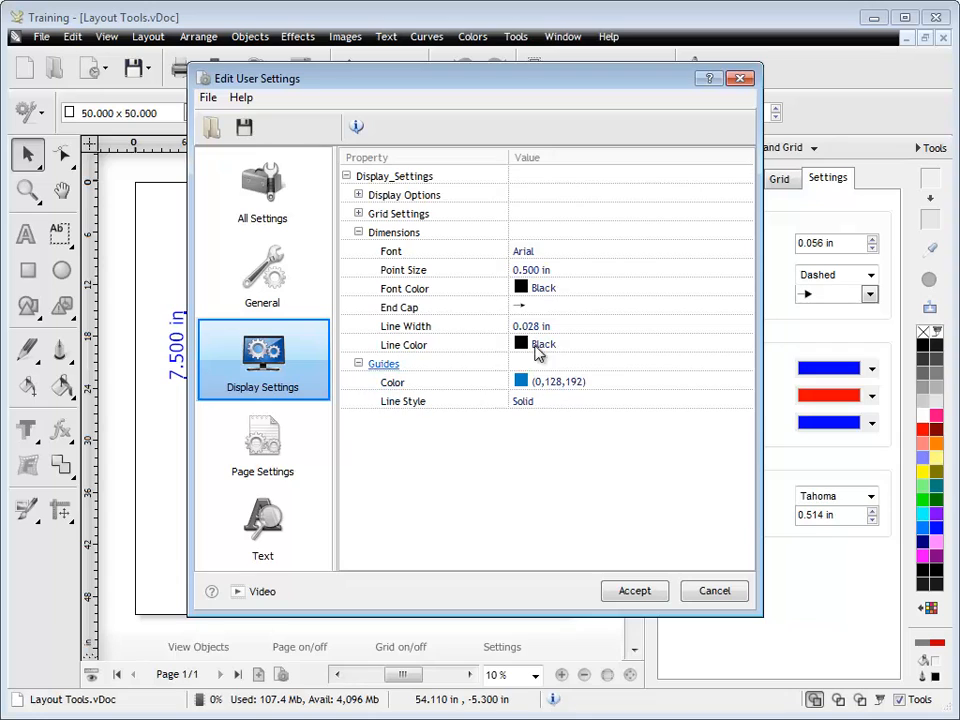
mouse_move(484, 476)
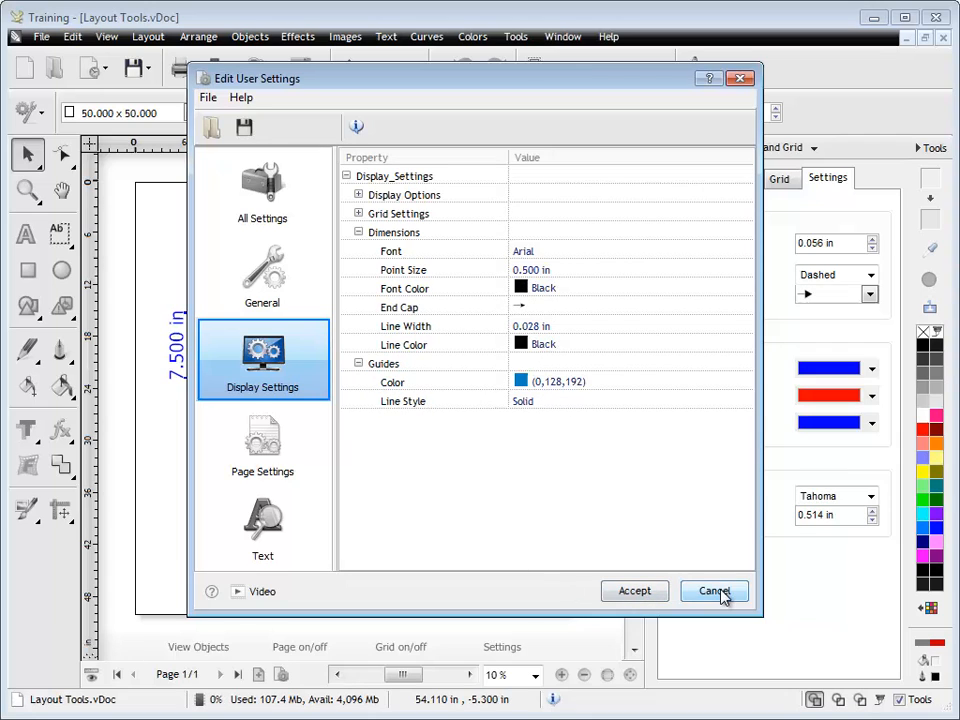
left_click(712, 592)
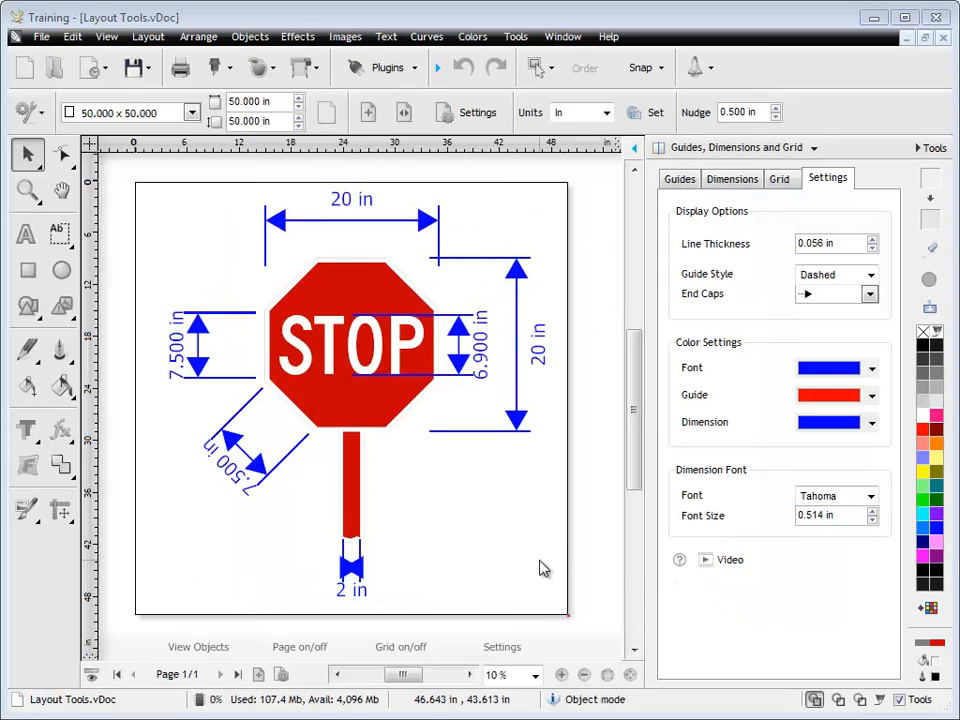